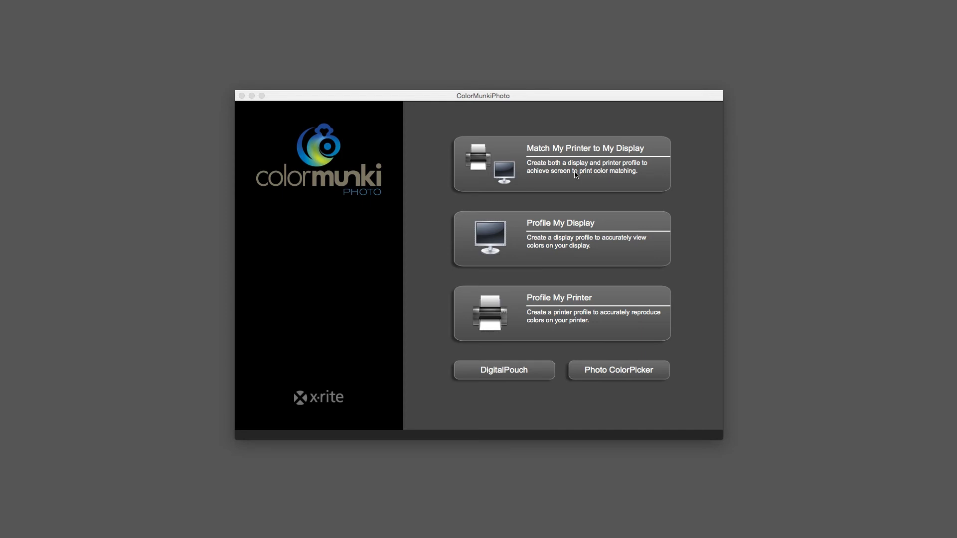
mouse_move(530, 228)
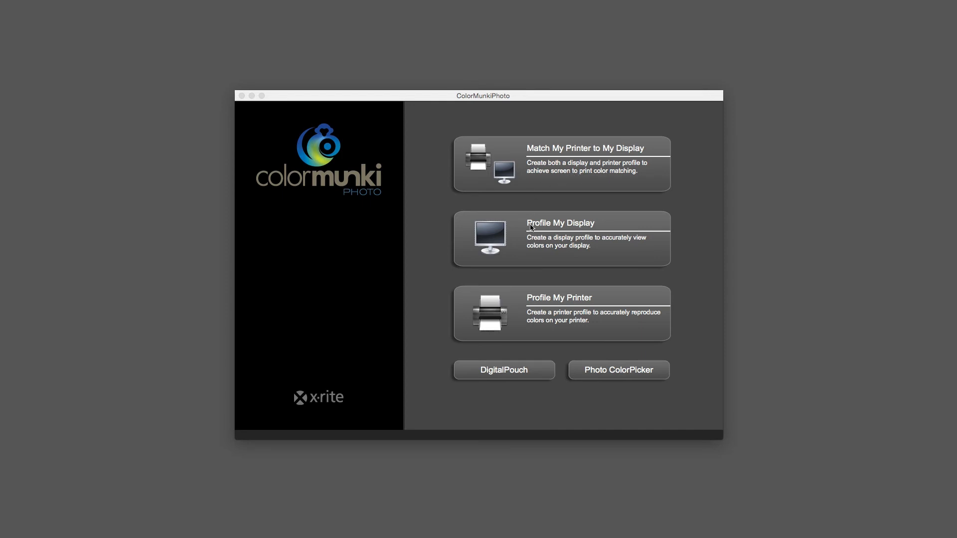
Step: Start a new profile with the EPSON SC-P600 selected and the paper named 'Rag Photo Canson'
left_click(559, 314)
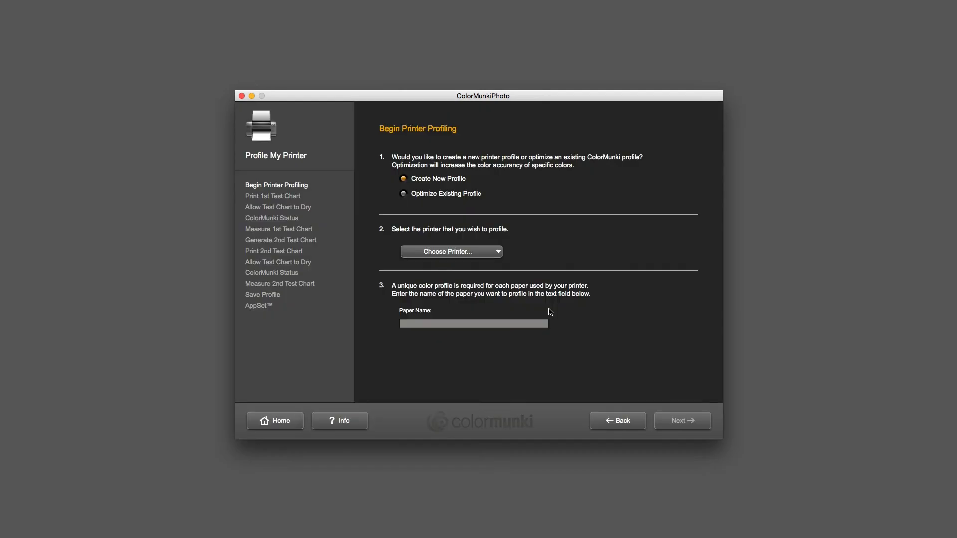
mouse_move(463, 184)
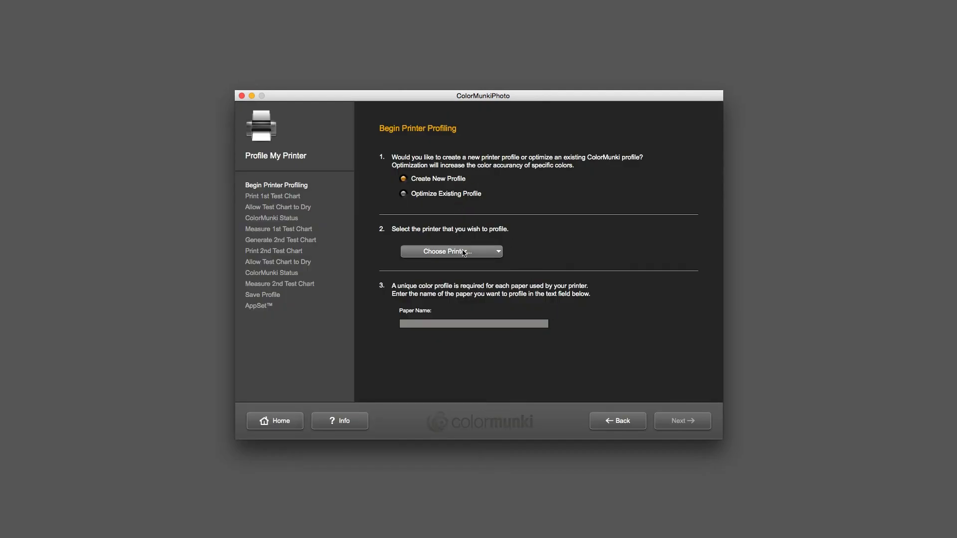
left_click(451, 251)
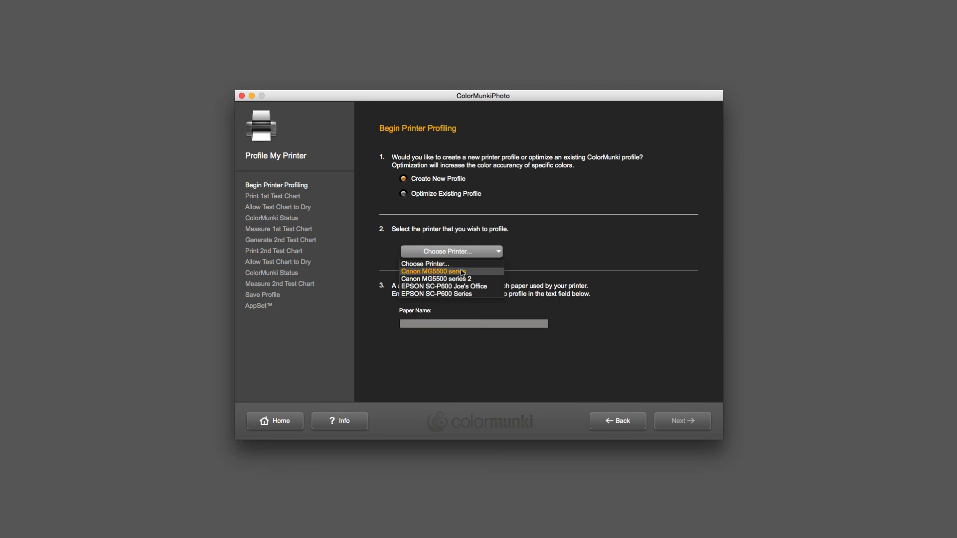
left_click(443, 286)
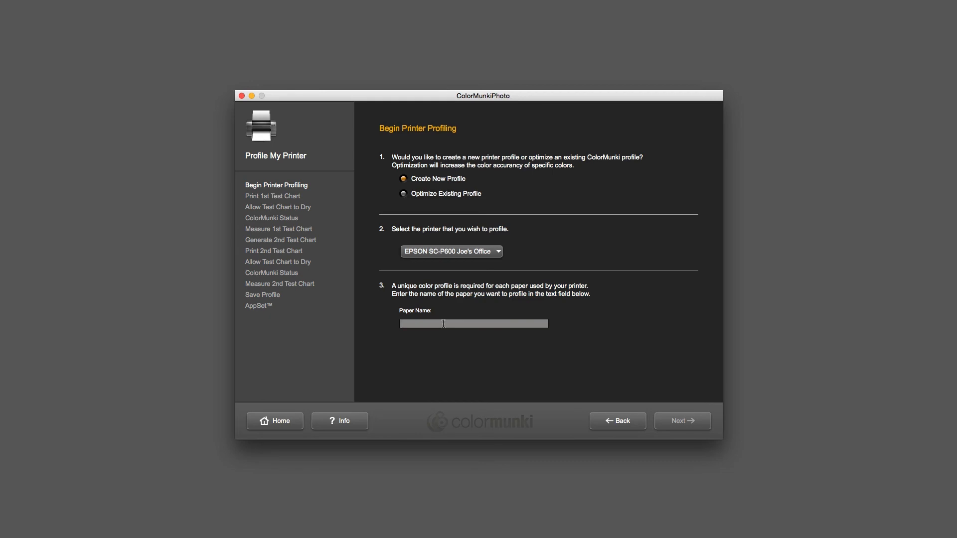
mouse_move(497, 348)
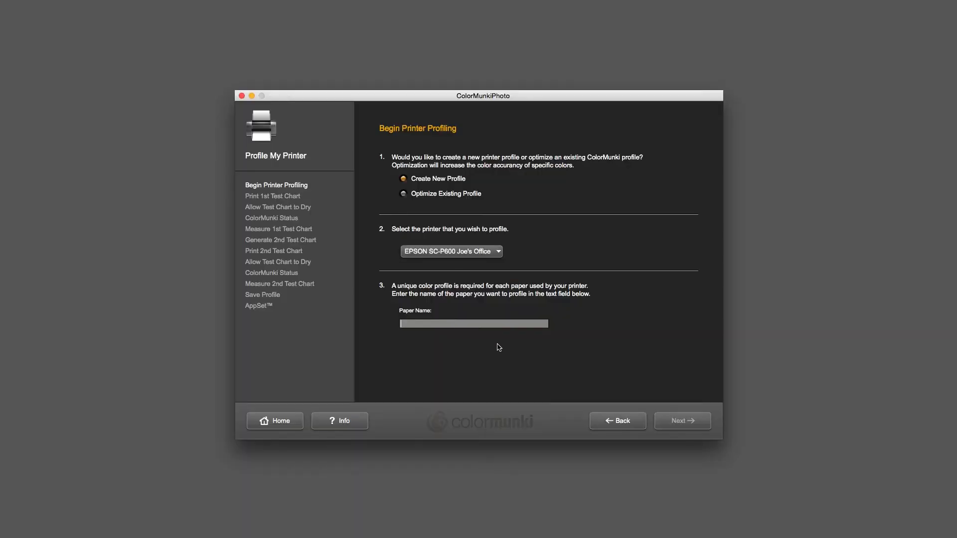
type("Rag P")
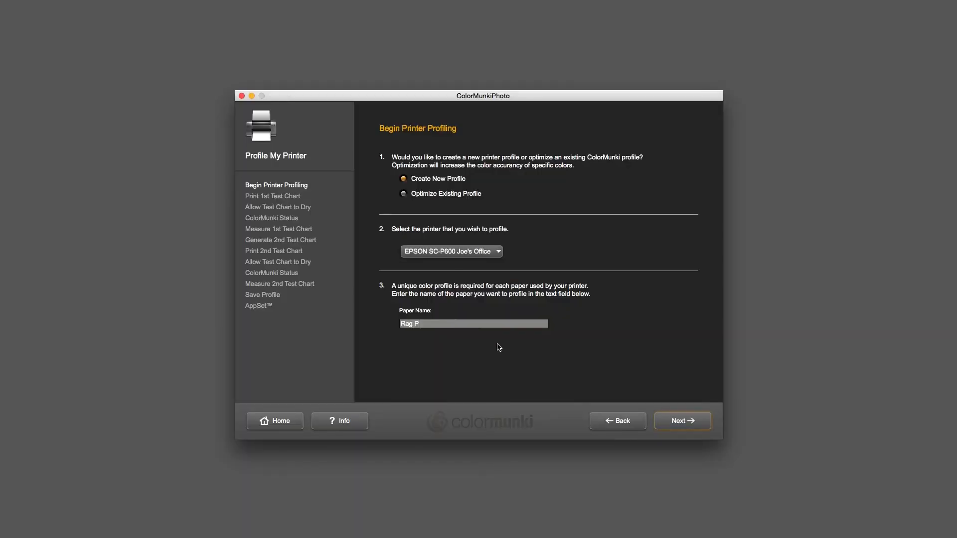
type("hoto Canson")
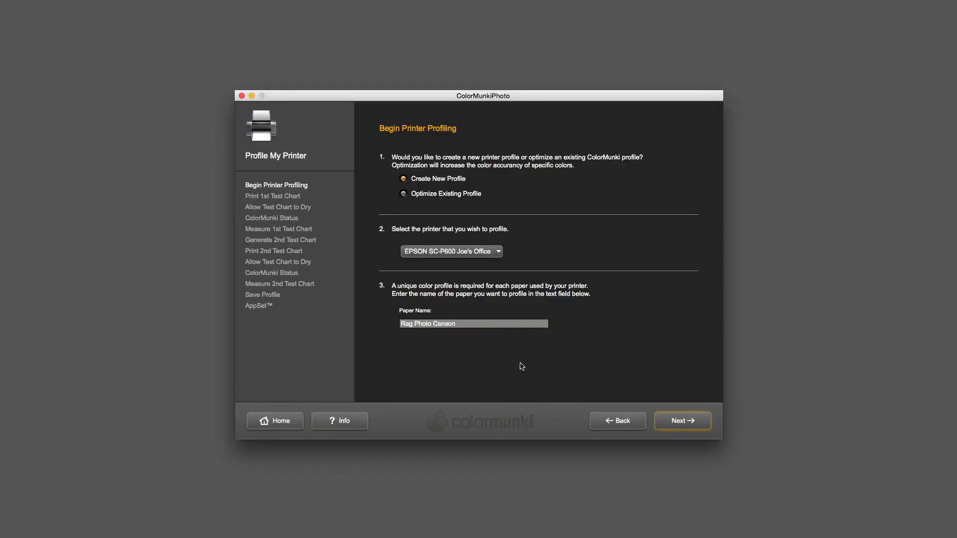
Step: Advance to the Print 1st Test Chart step and accept the driver-settings advice
left_click(682, 420)
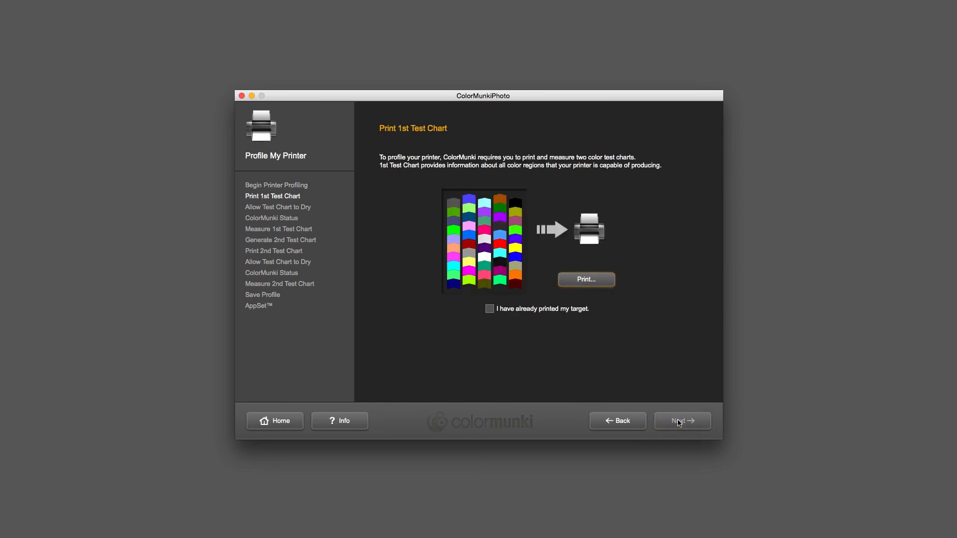
mouse_move(692, 324)
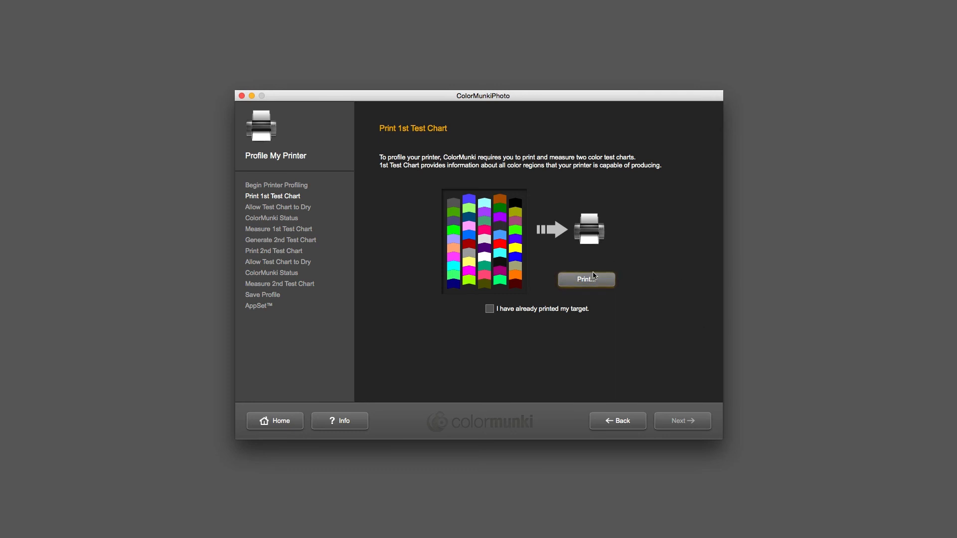
left_click(585, 279)
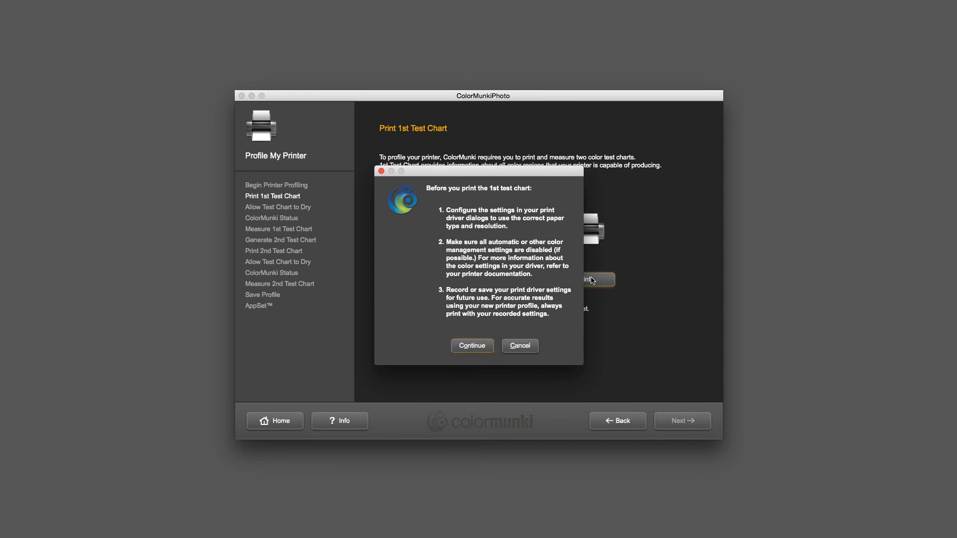
mouse_move(486, 366)
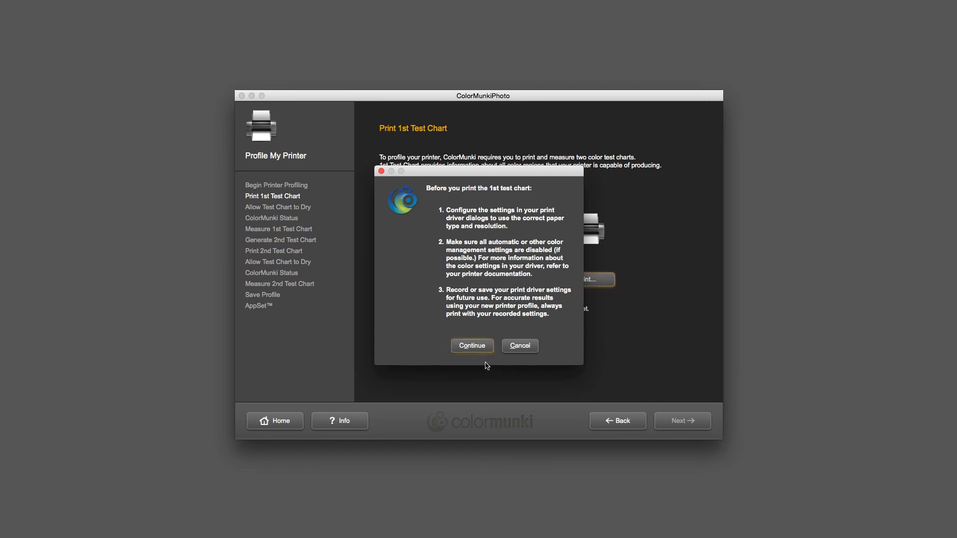
left_click(472, 346)
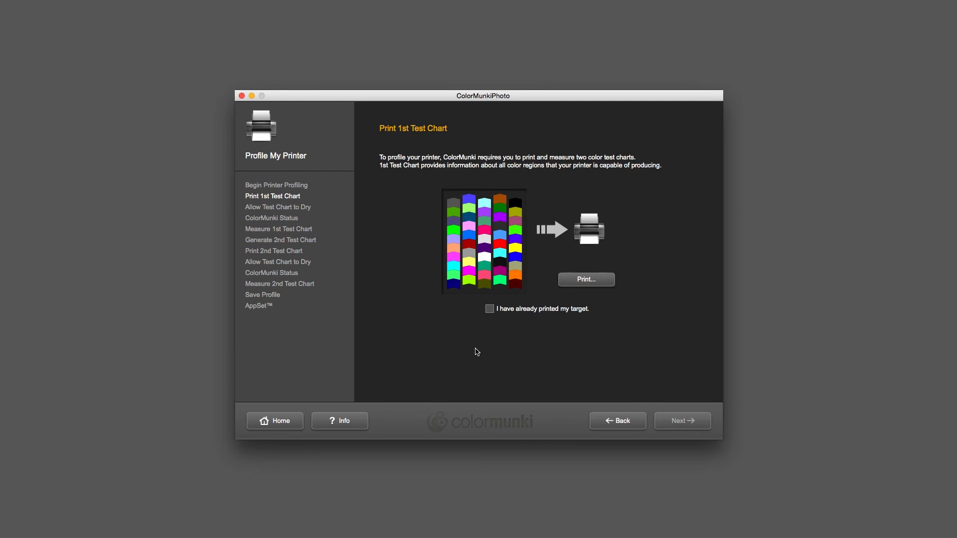
Step: Print the chart via Printer Settings on Ultra Premium Presentation Matte at Photo - 1440 dpi
left_click(585, 279)
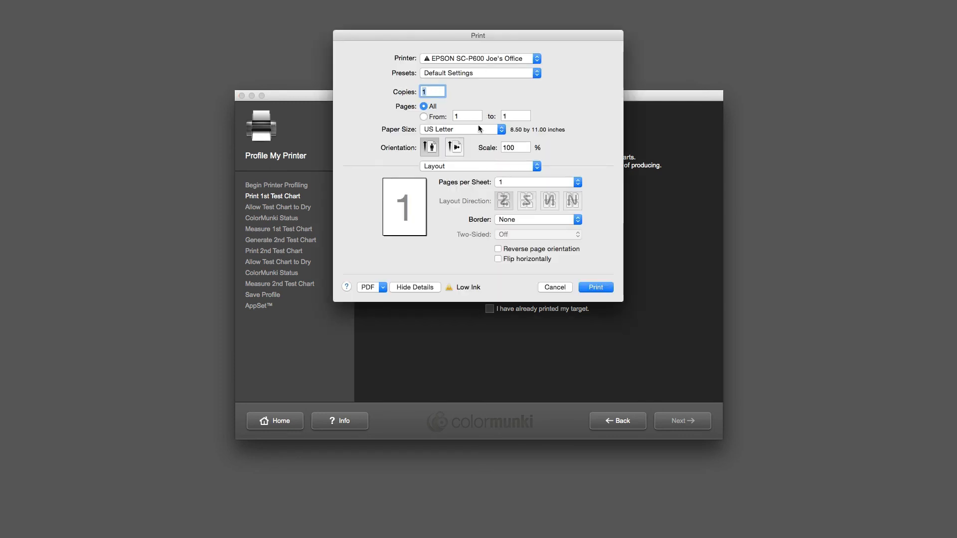
left_click(479, 167)
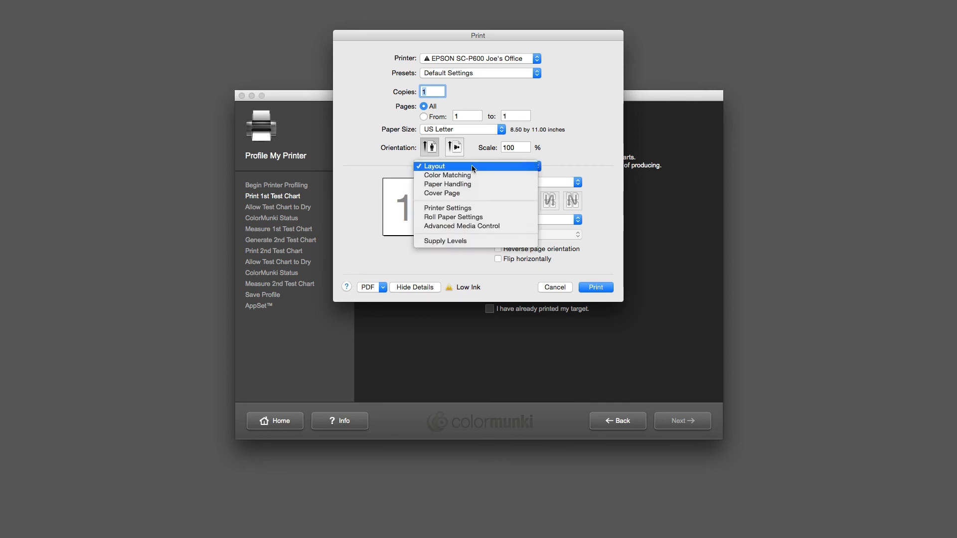
left_click(447, 207)
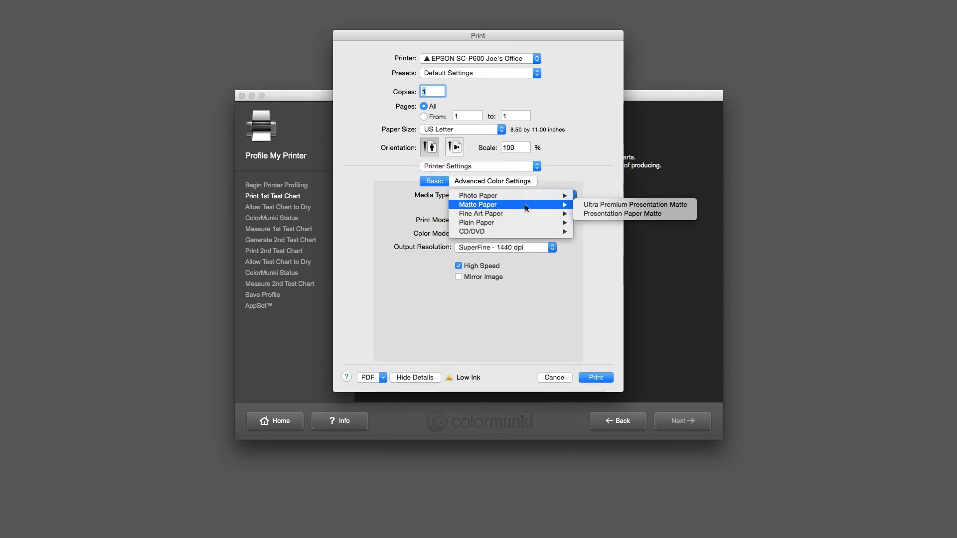
mouse_move(635, 205)
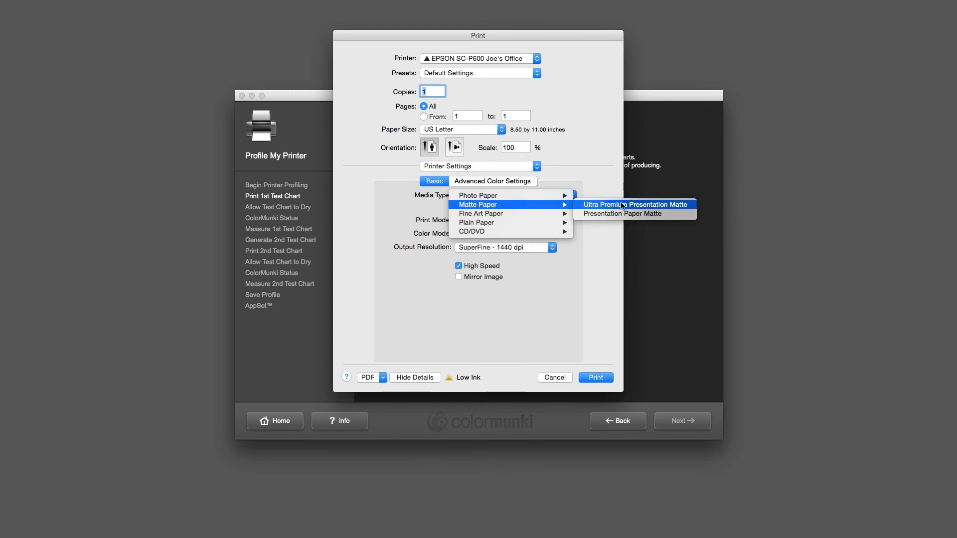
left_click(635, 204)
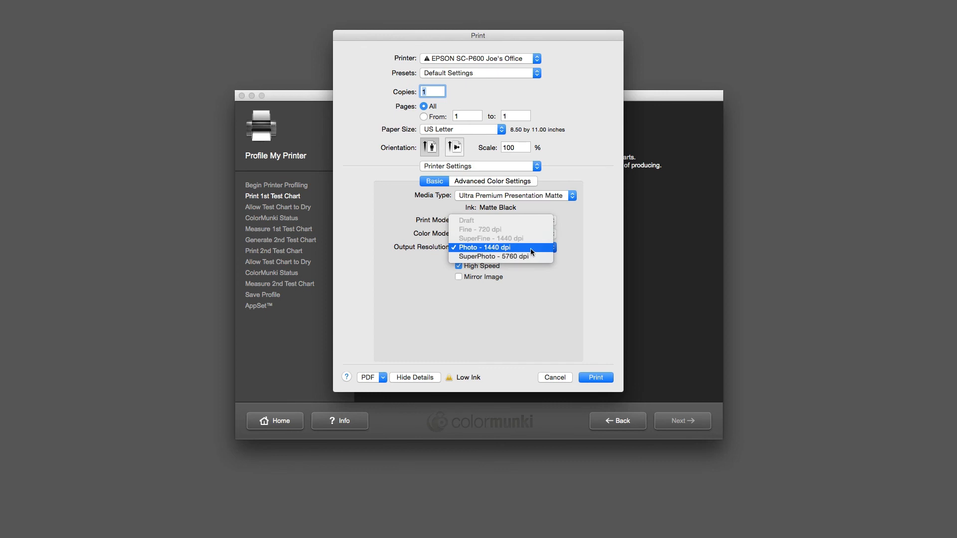
mouse_move(537, 253)
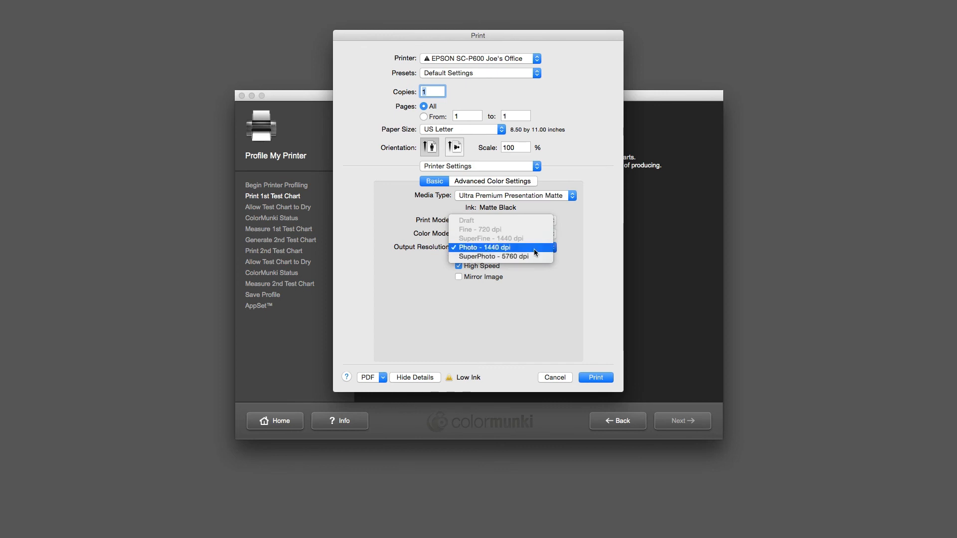
left_click(482, 247)
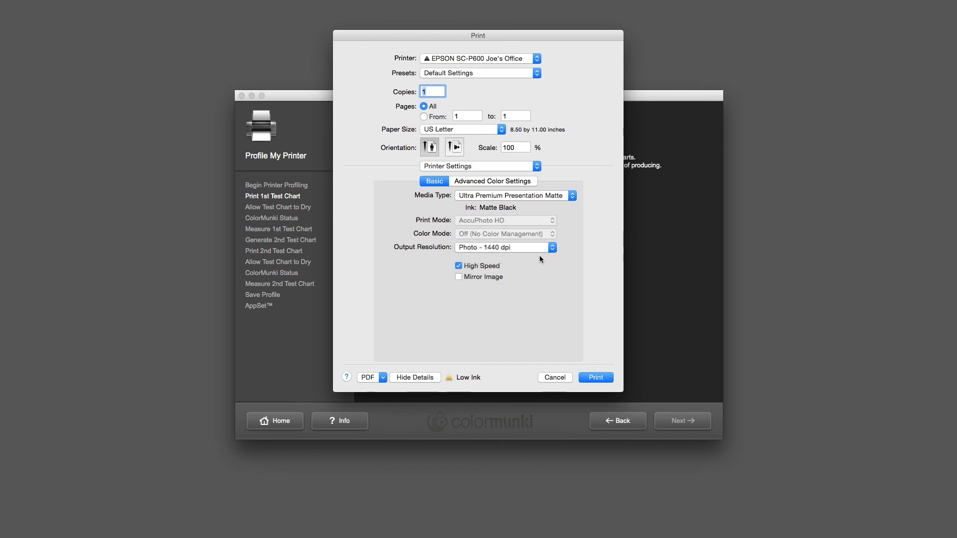
mouse_move(504, 324)
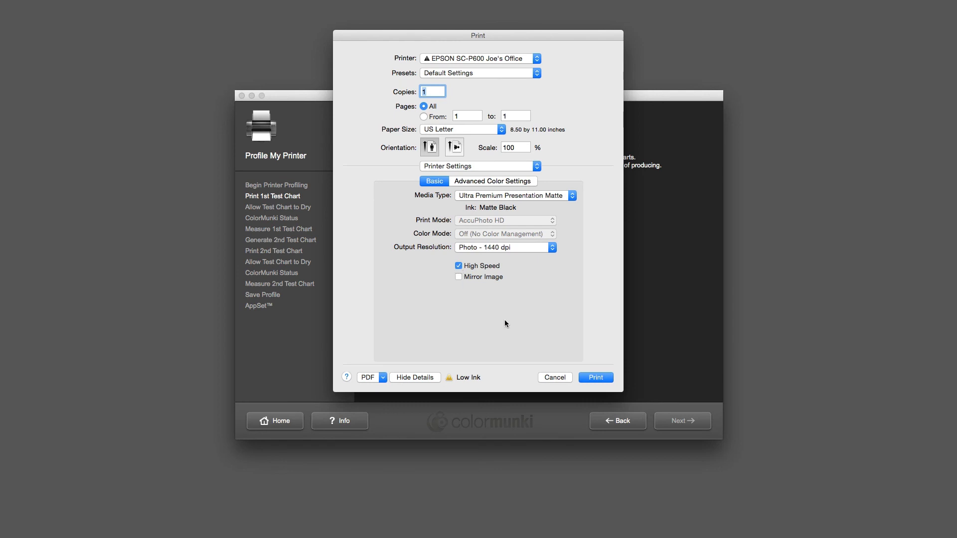
mouse_move(592, 358)
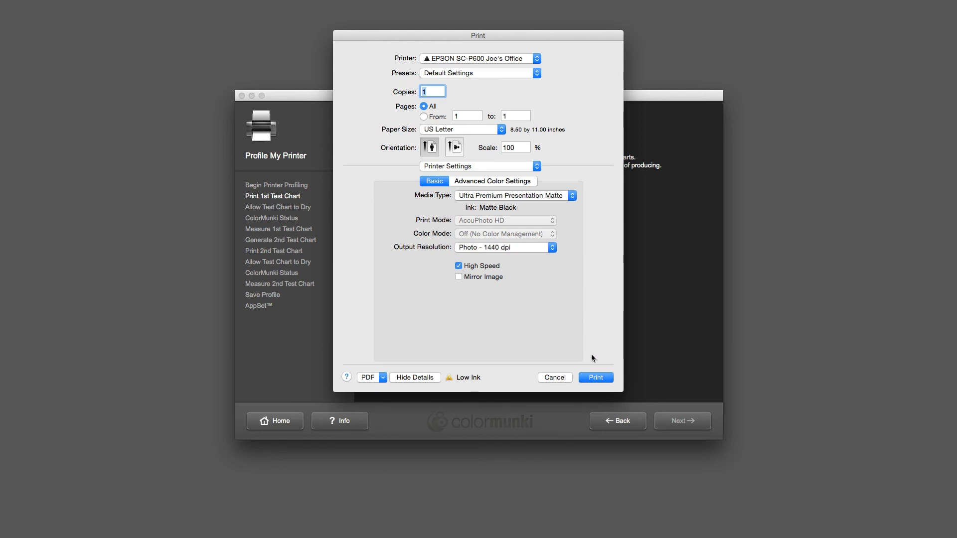
left_click(594, 376)
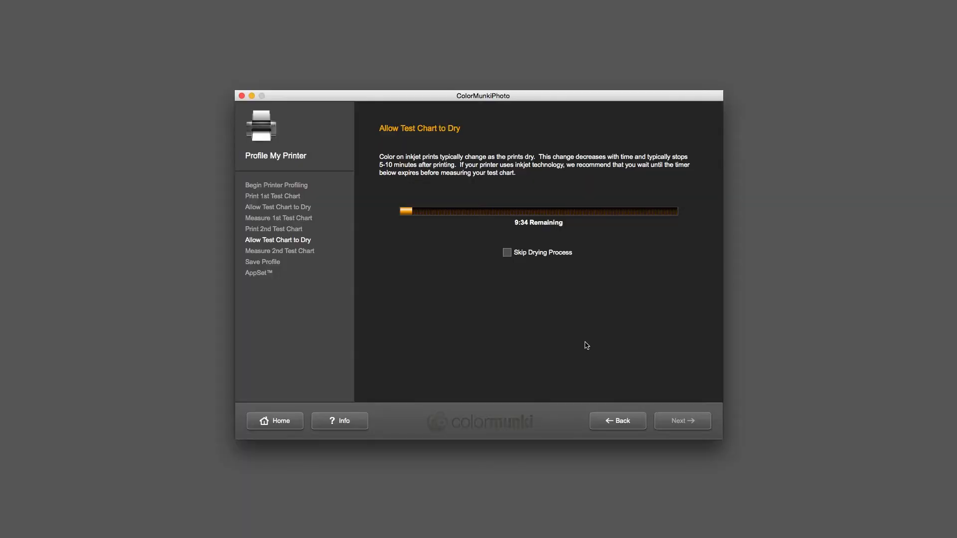